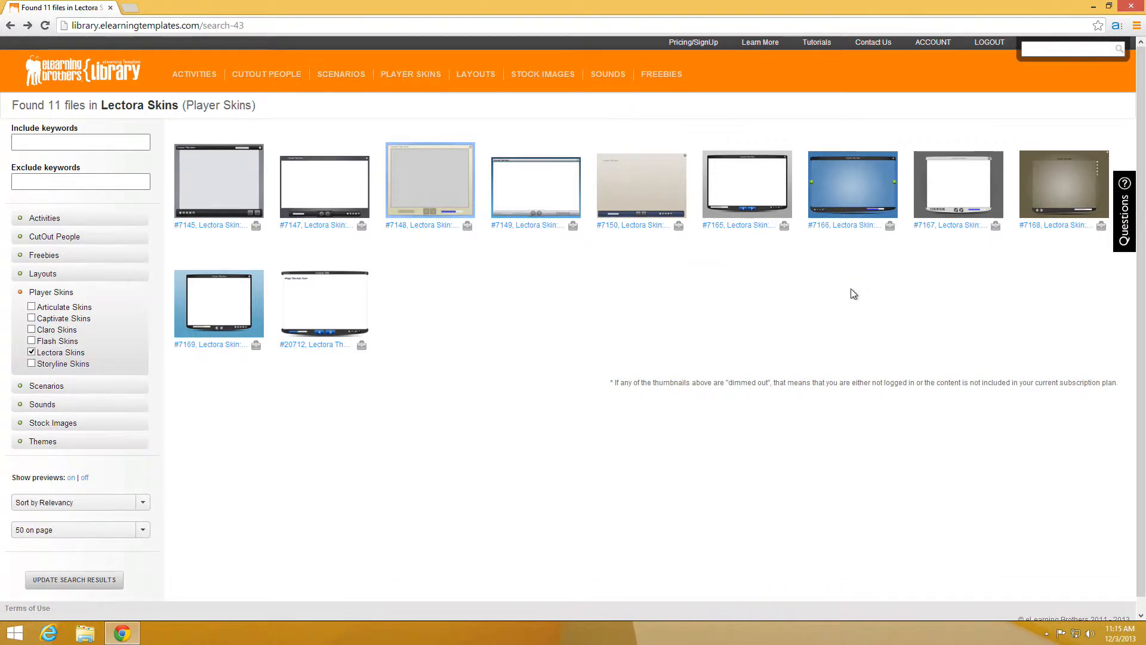
pyautogui.moveTo(845, 292)
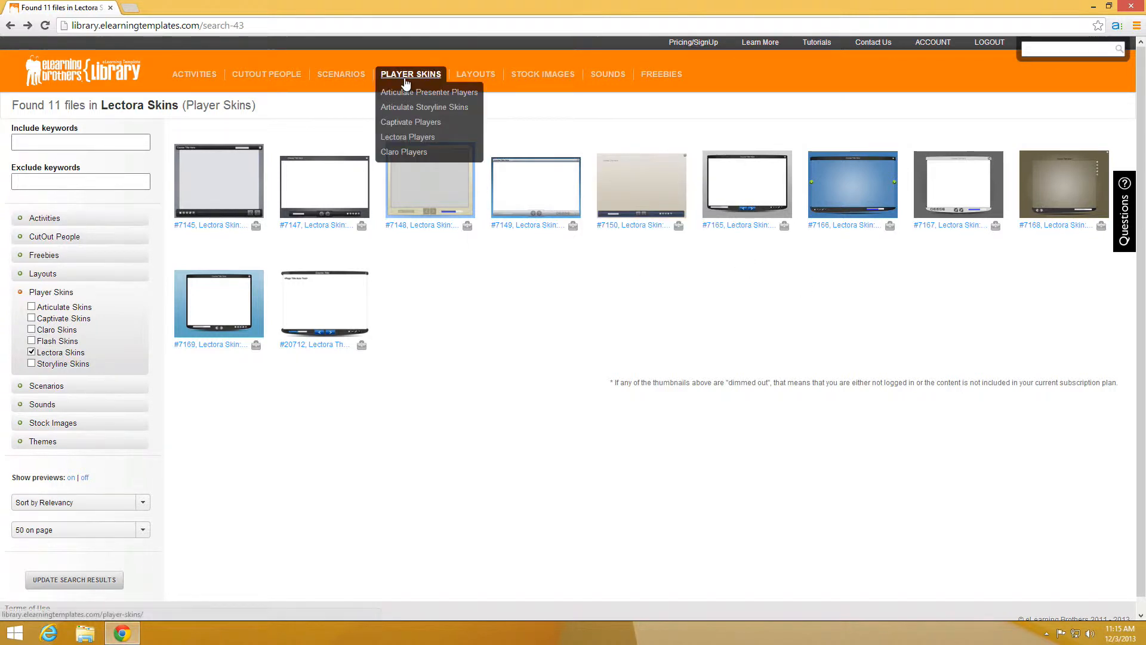
pyautogui.moveTo(409, 138)
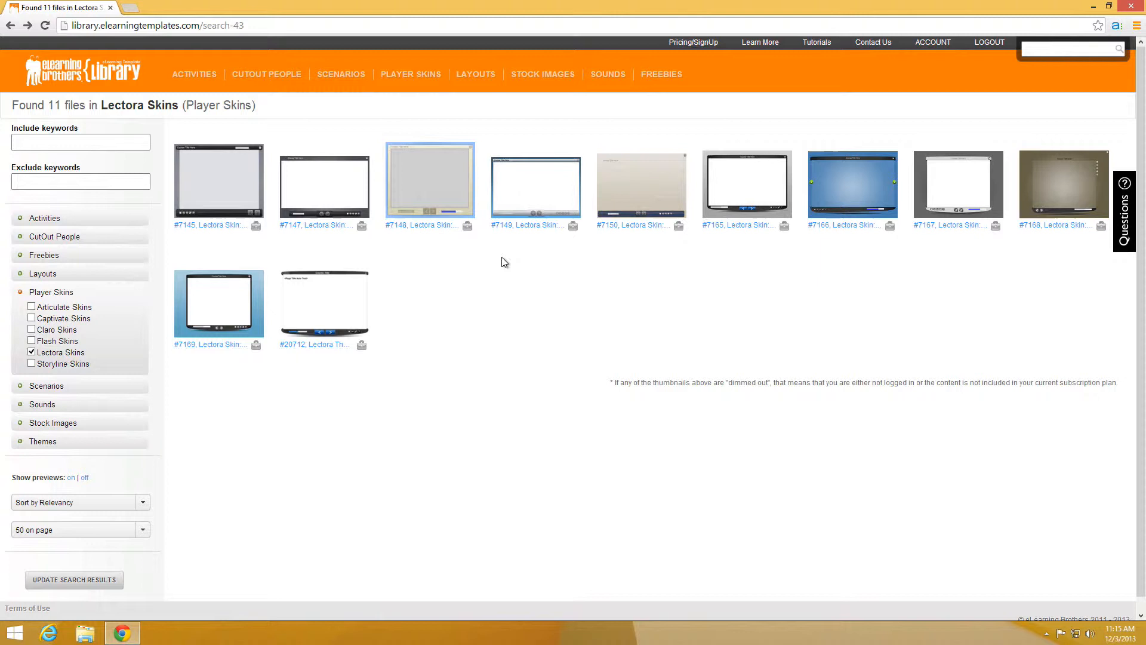
pyautogui.moveTo(482, 285)
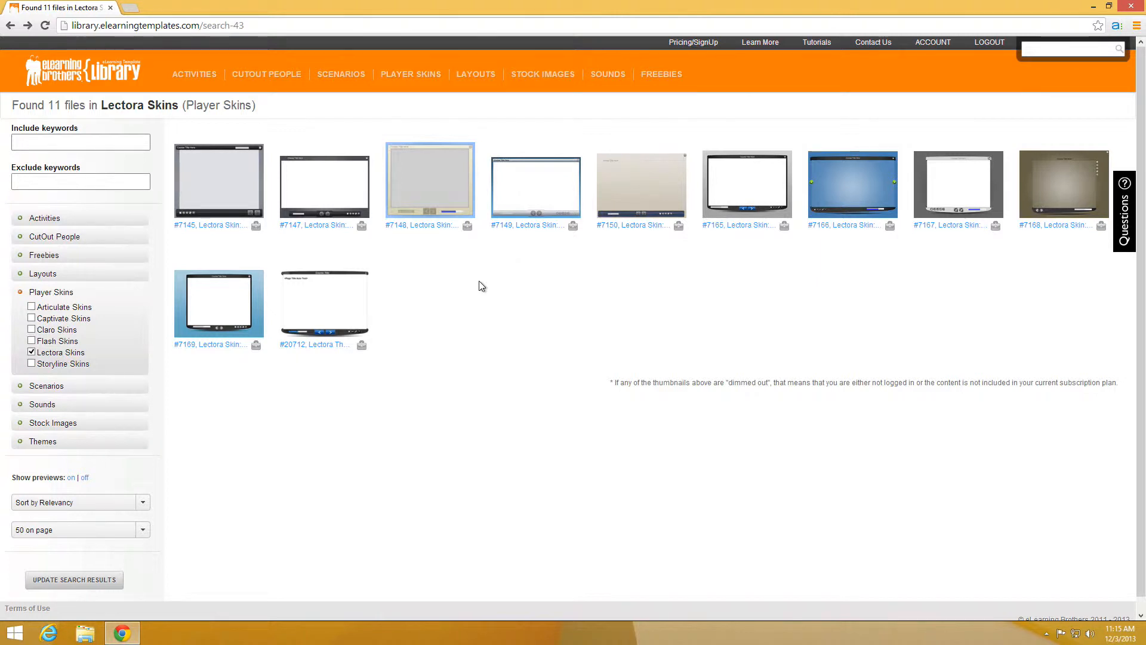
pyautogui.moveTo(529, 207)
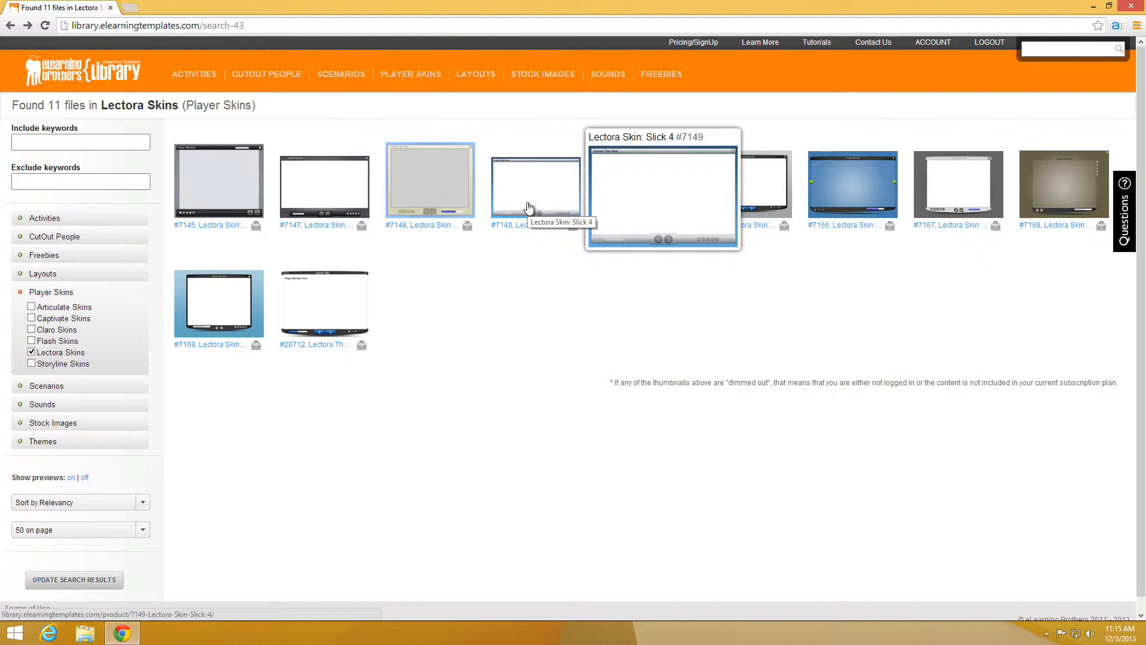
pyautogui.moveTo(403, 263)
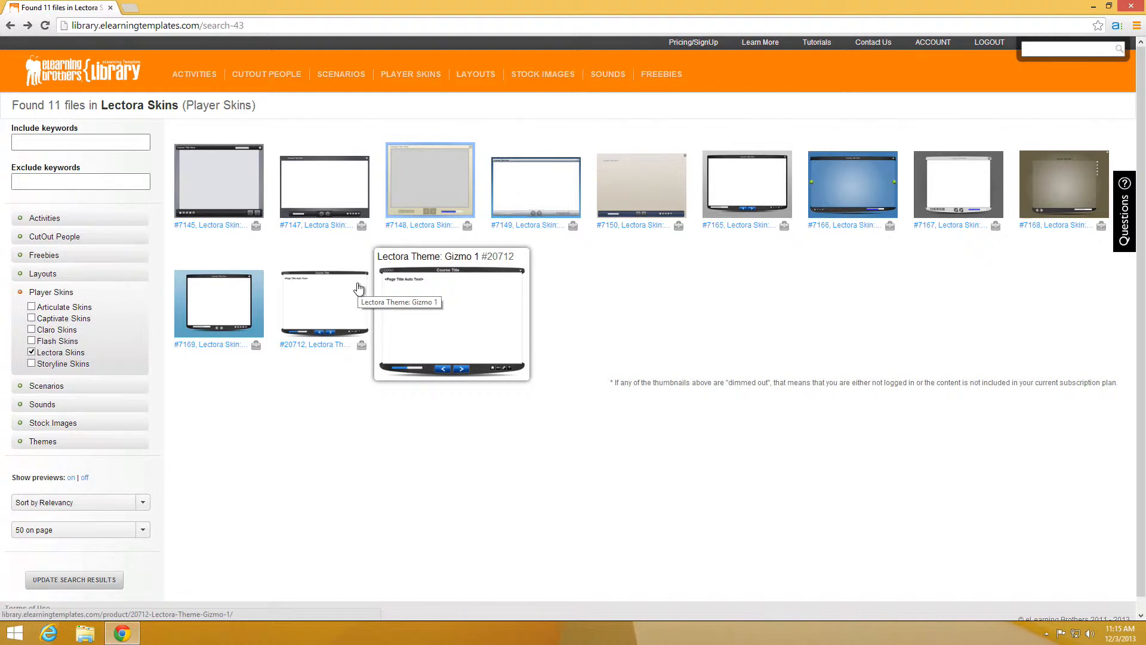
# - Download the Gizmo 1 installer file from its eLearning Brothers Library product page
pyautogui.click(322, 304)
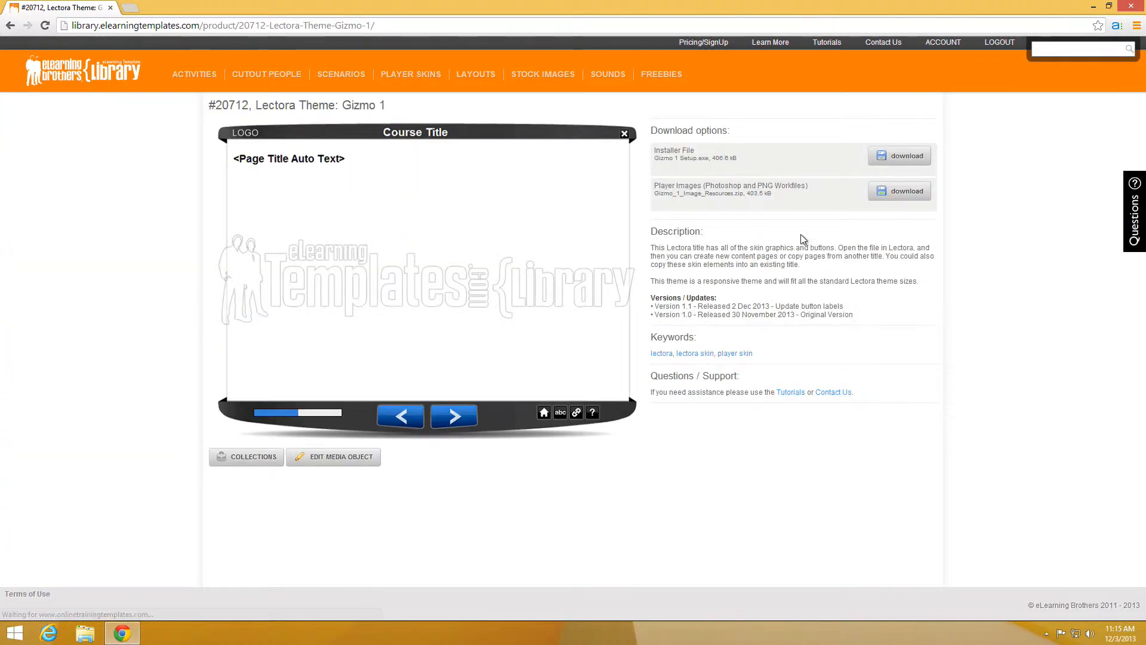
pyautogui.doubleClick(674, 151)
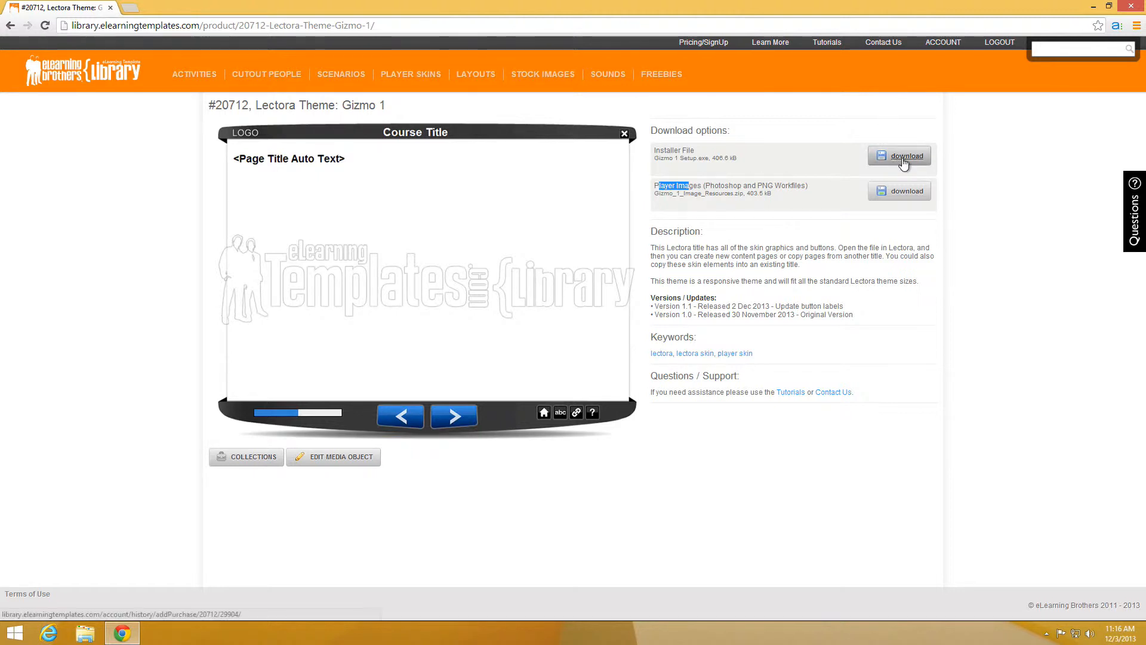
pyautogui.click(898, 155)
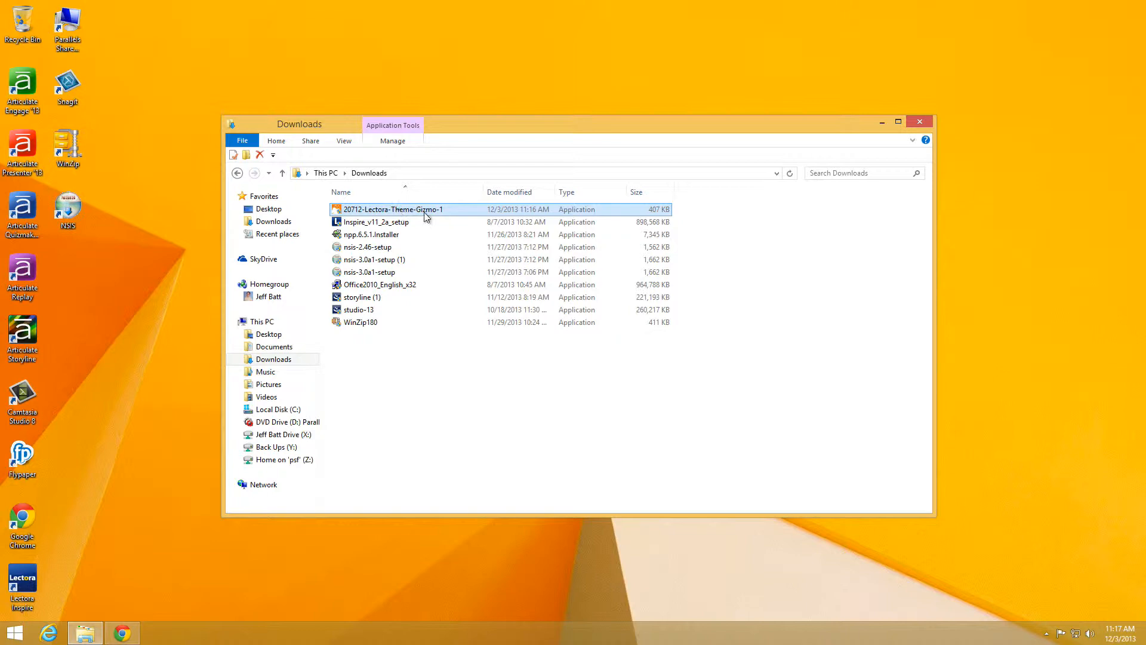
# - Run the downloaded Gizmo 1 setup, allow the unrecognized installer, and complete the installation
pyautogui.doubleClick(393, 209)
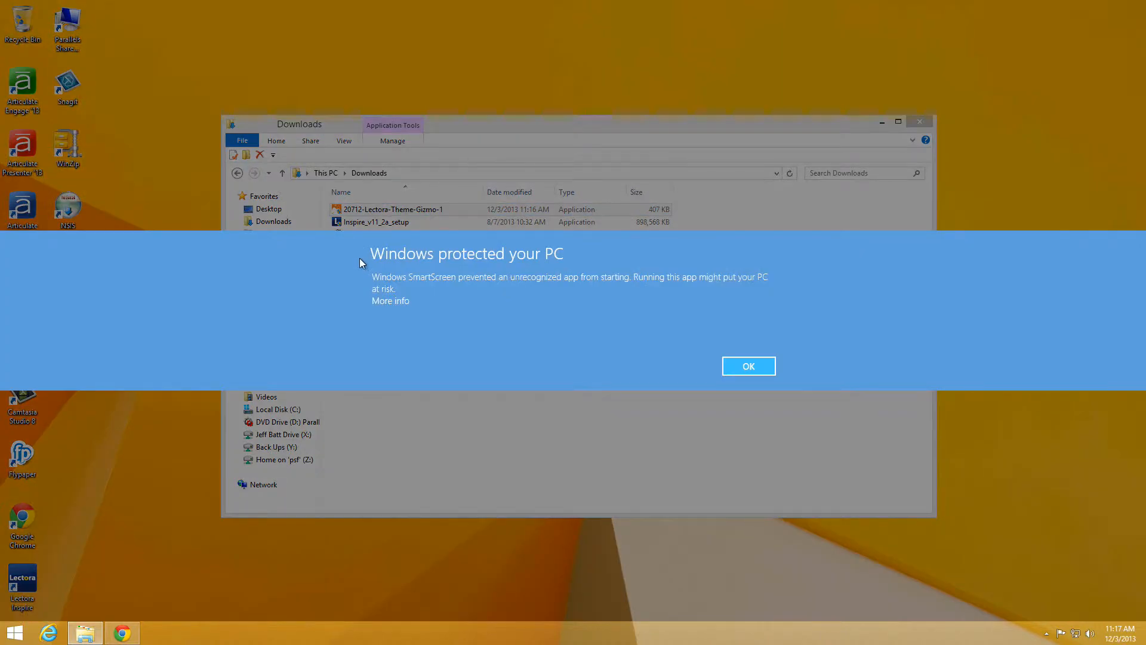
pyautogui.click(390, 301)
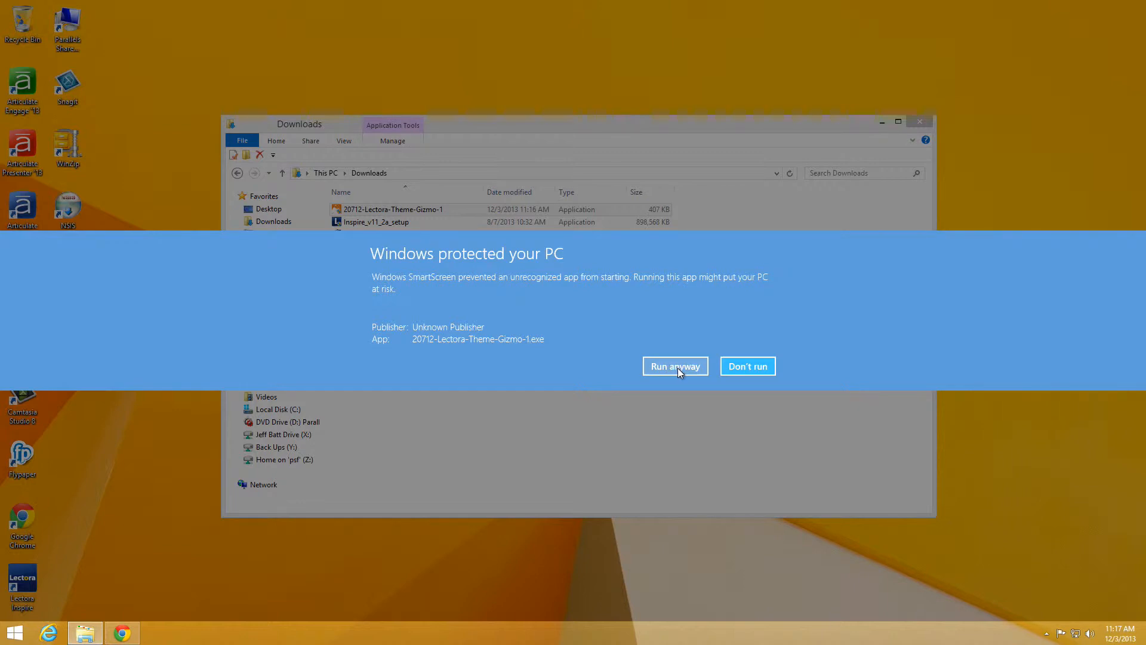
pyautogui.click(675, 367)
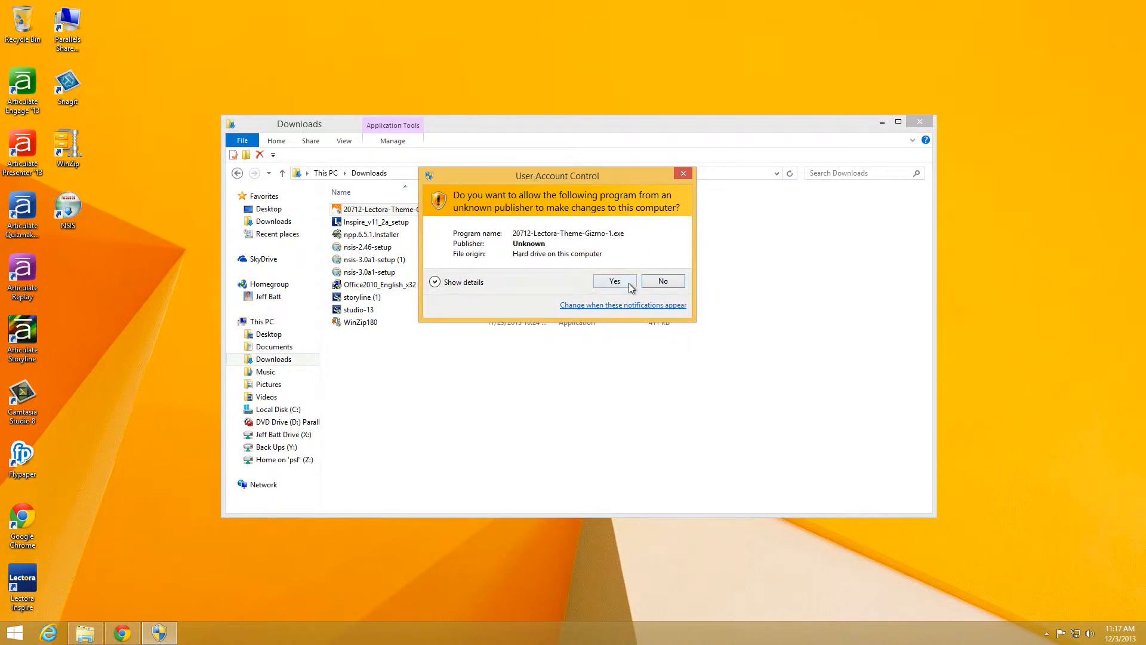
pyautogui.click(615, 281)
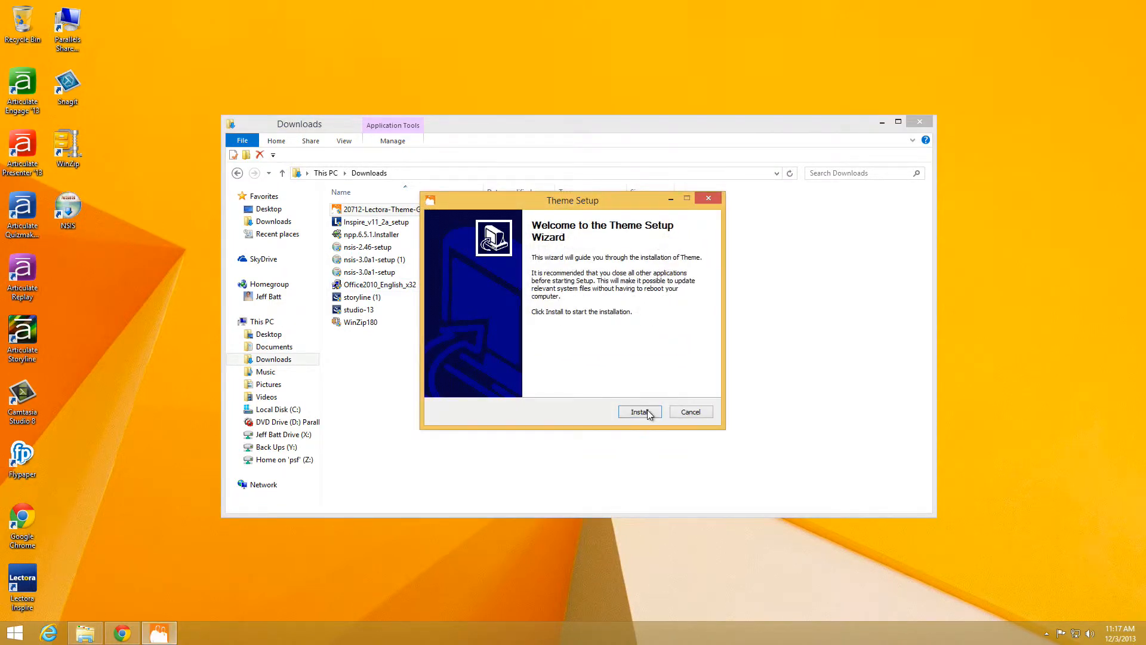
pyautogui.click(639, 410)
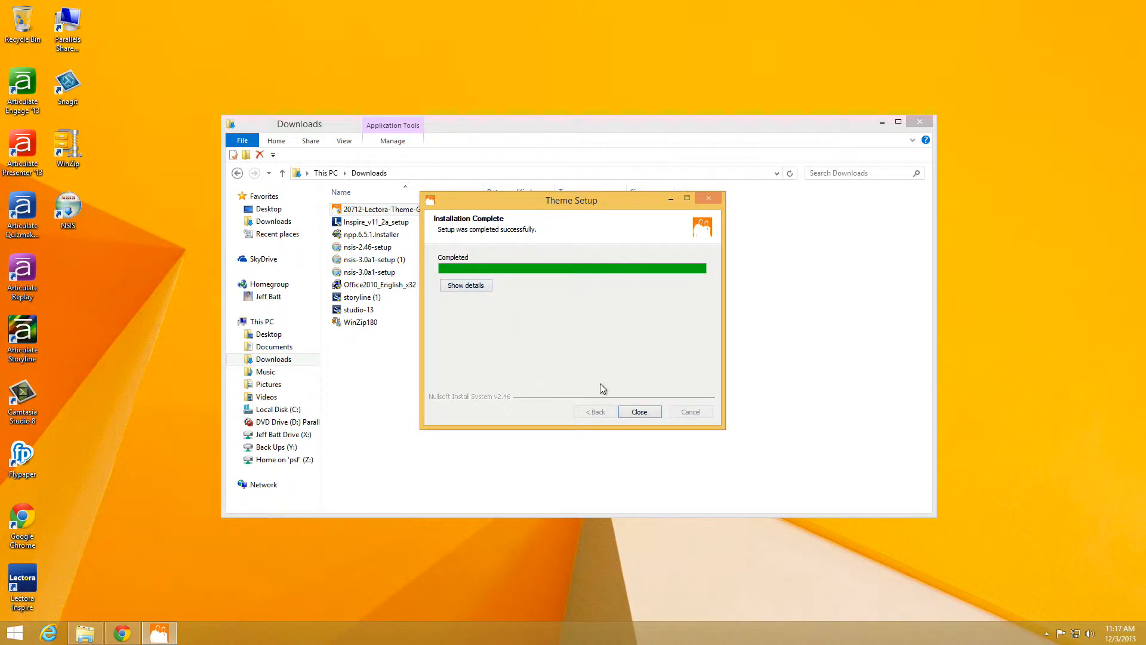
pyautogui.click(639, 411)
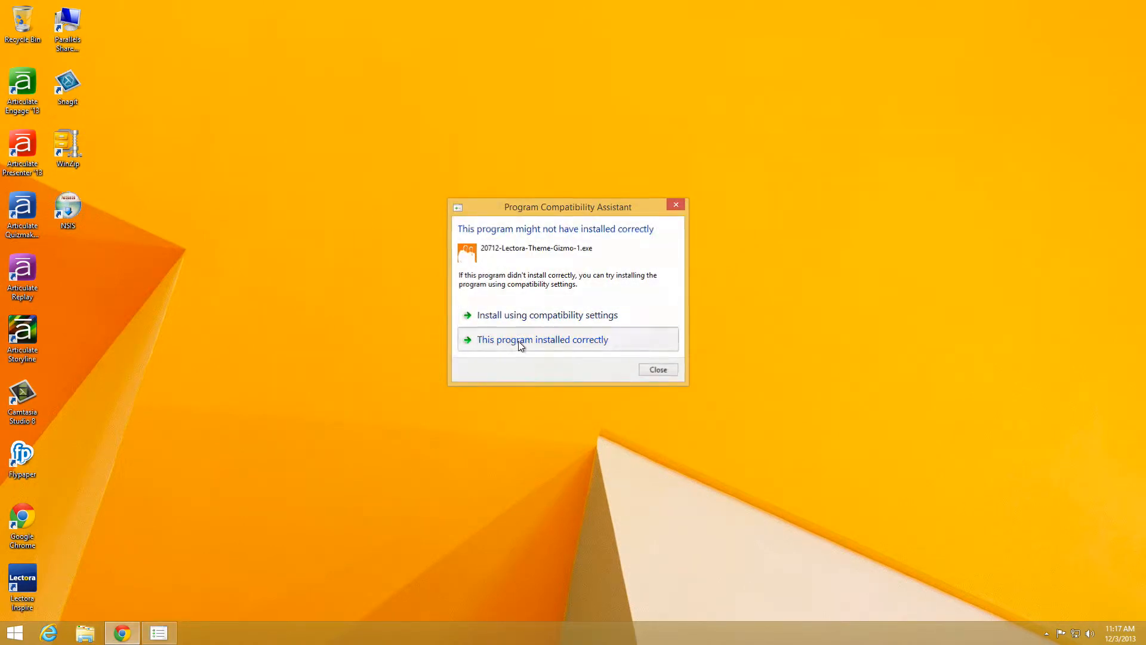
# - Confirm the theme installed correctly and create a New Blank Title in Lectora Inspire
pyautogui.click(542, 339)
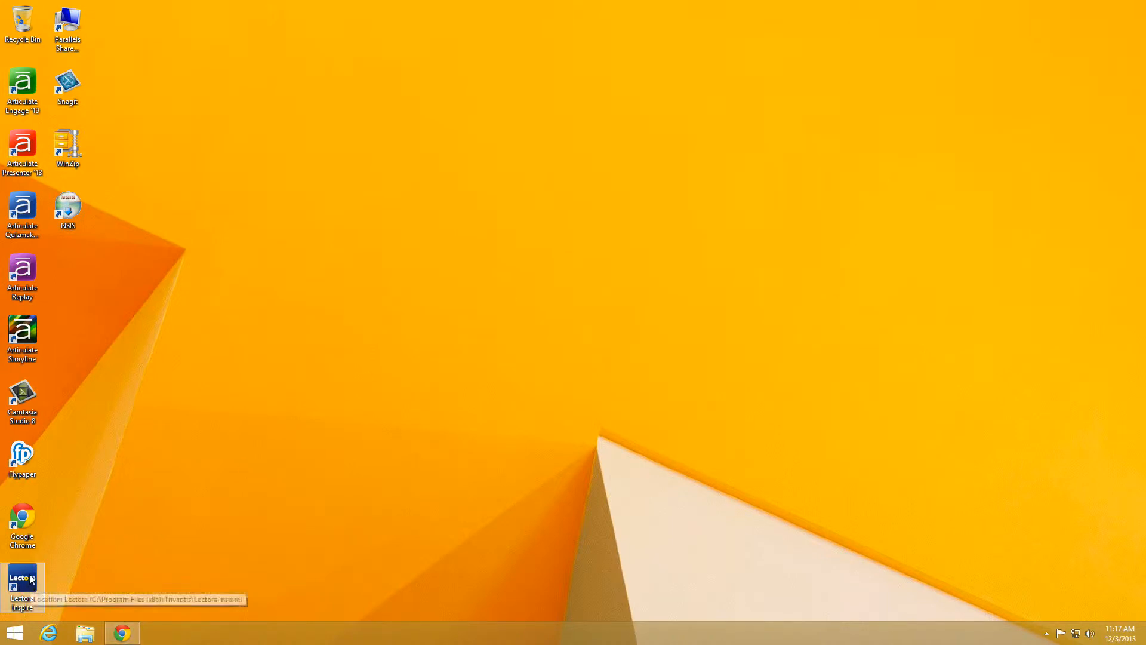
pyautogui.moveTo(466, 358)
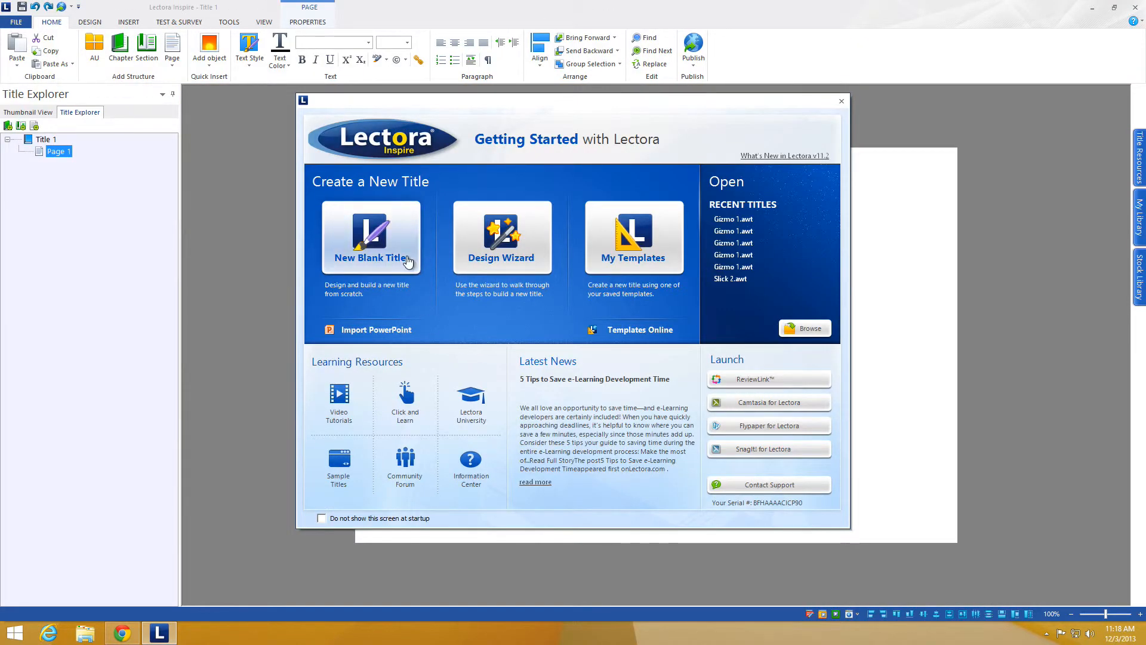
pyautogui.click(371, 236)
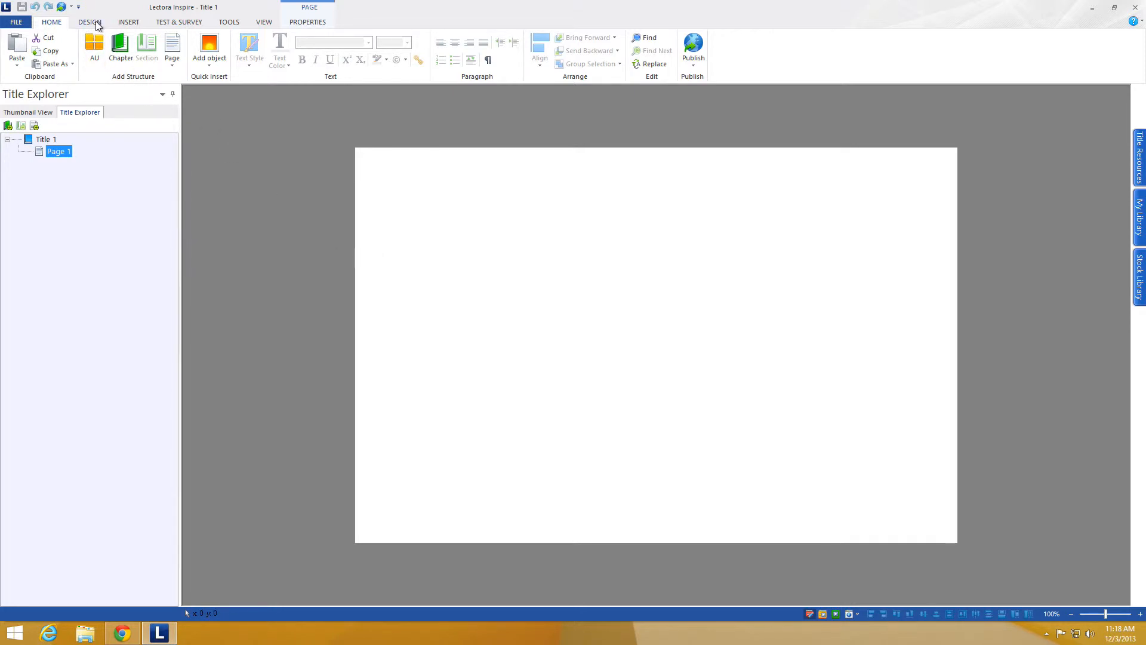
# - Apply the Gizmo 1 custom theme from the Design Title Themes gallery
pyautogui.click(86, 22)
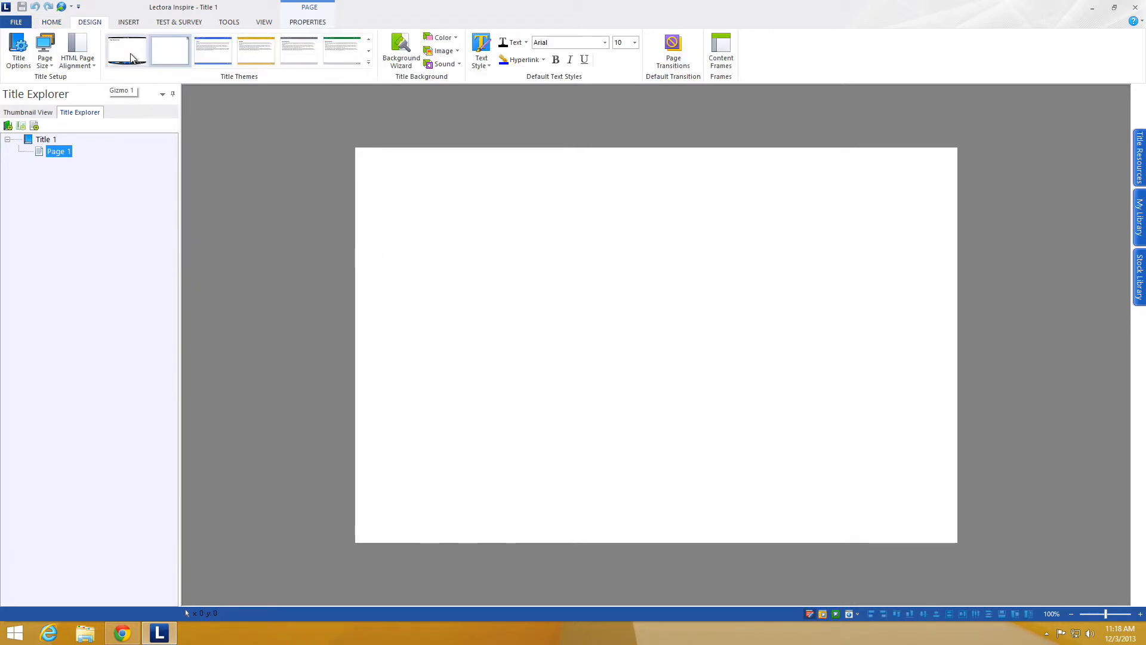
pyautogui.click(368, 62)
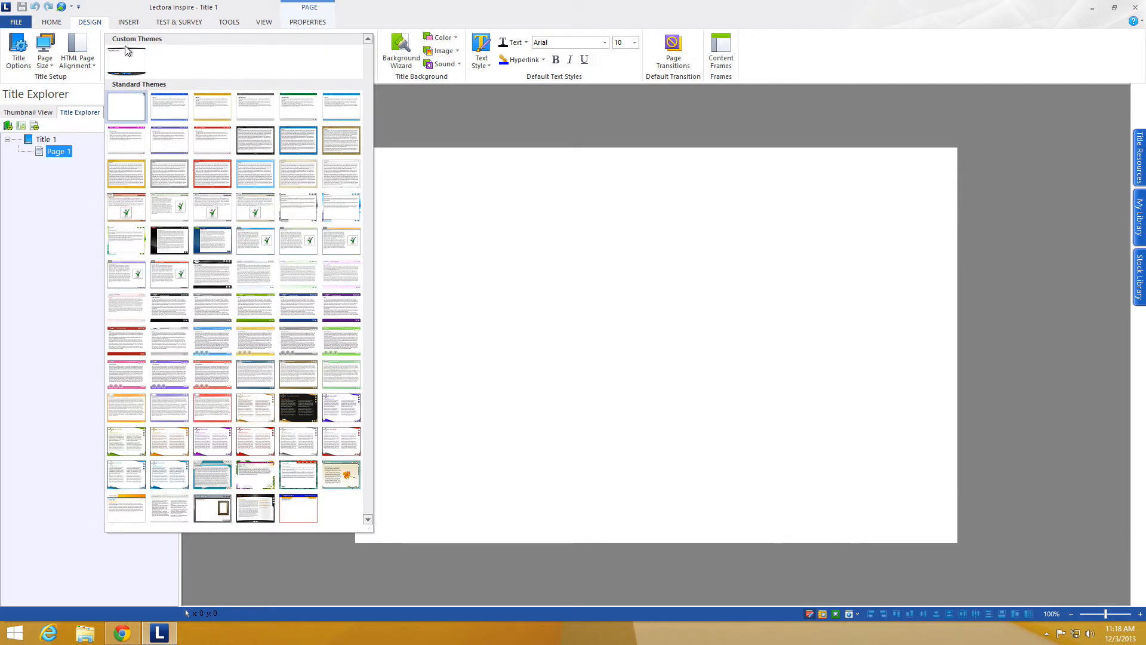
pyautogui.moveTo(124, 56)
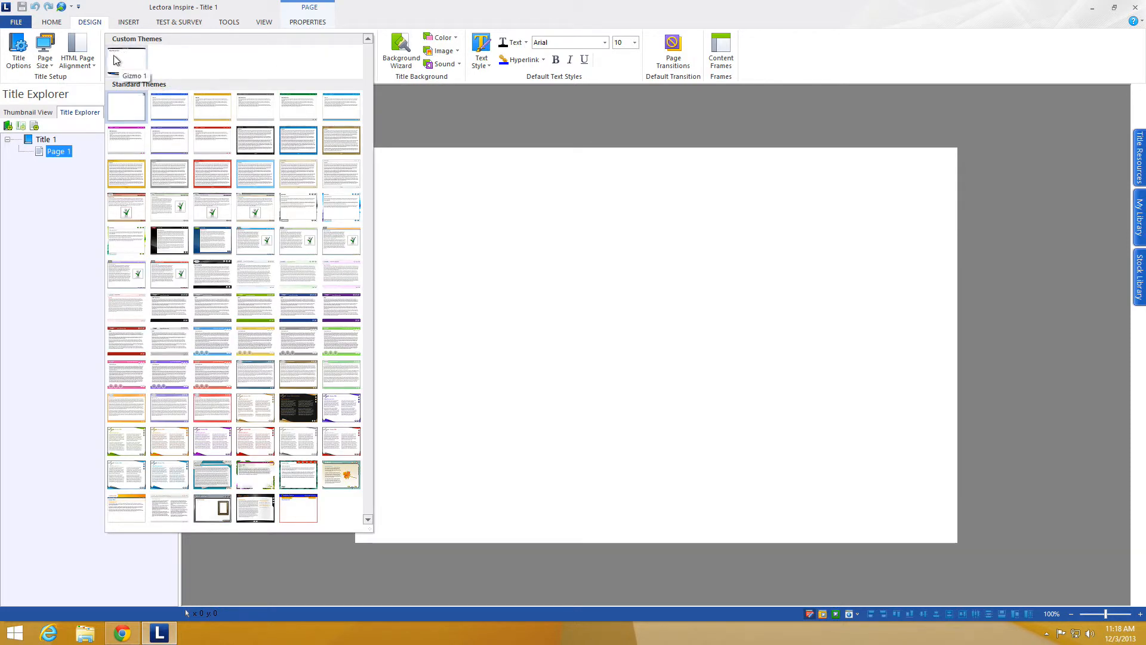
pyautogui.moveTo(138, 70)
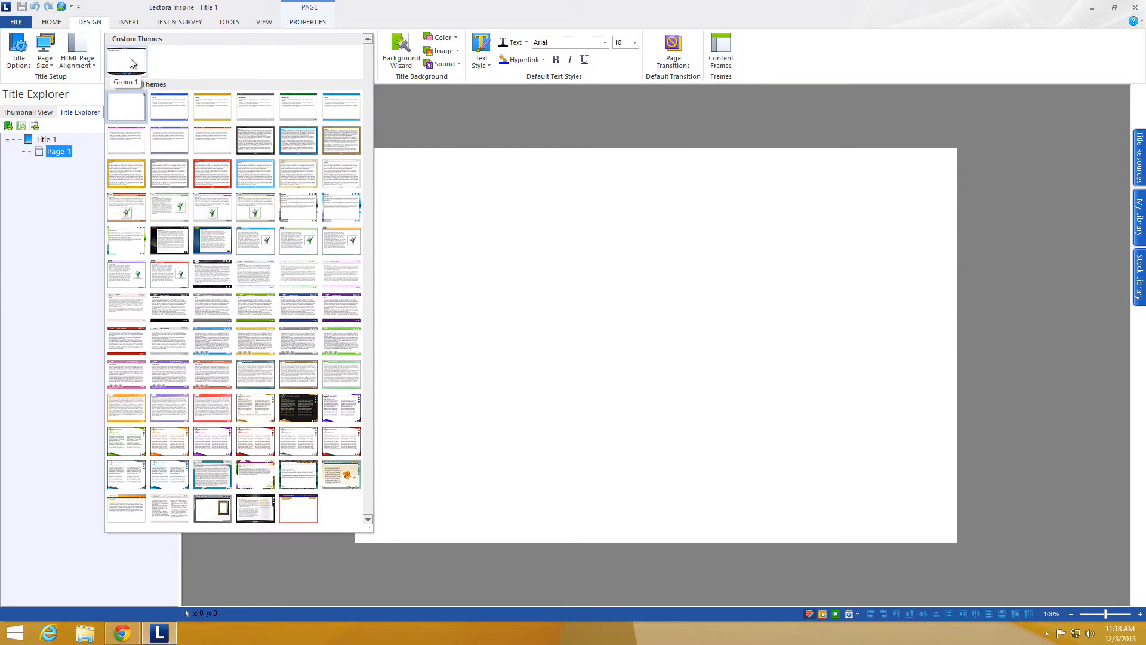
pyautogui.click(123, 62)
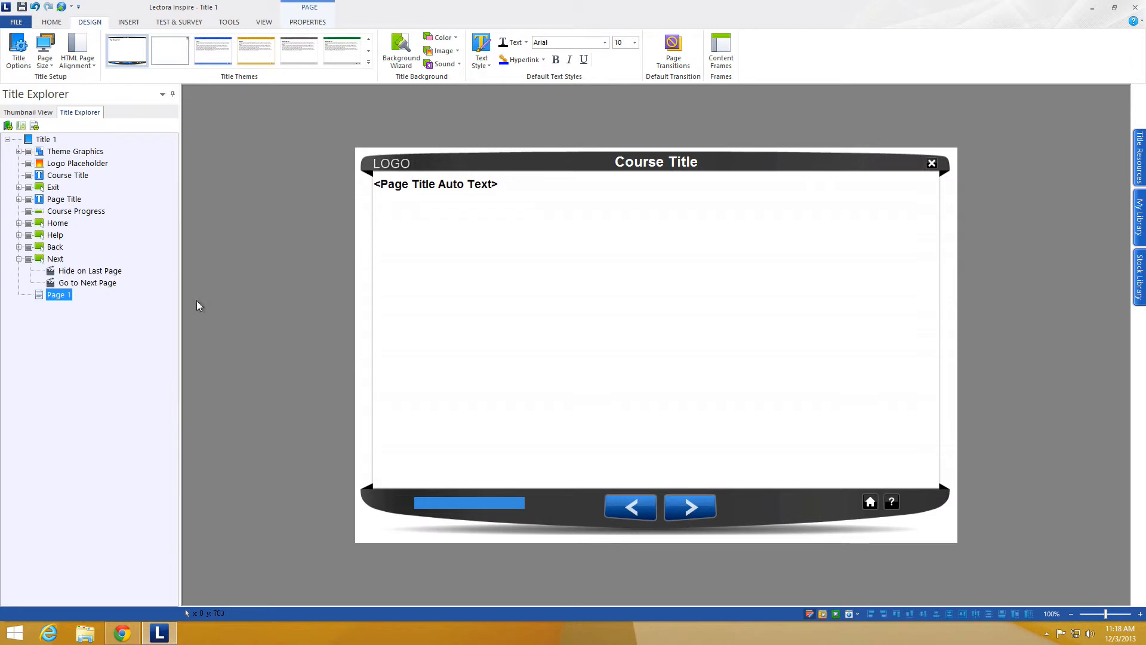
pyautogui.moveTo(318, 296)
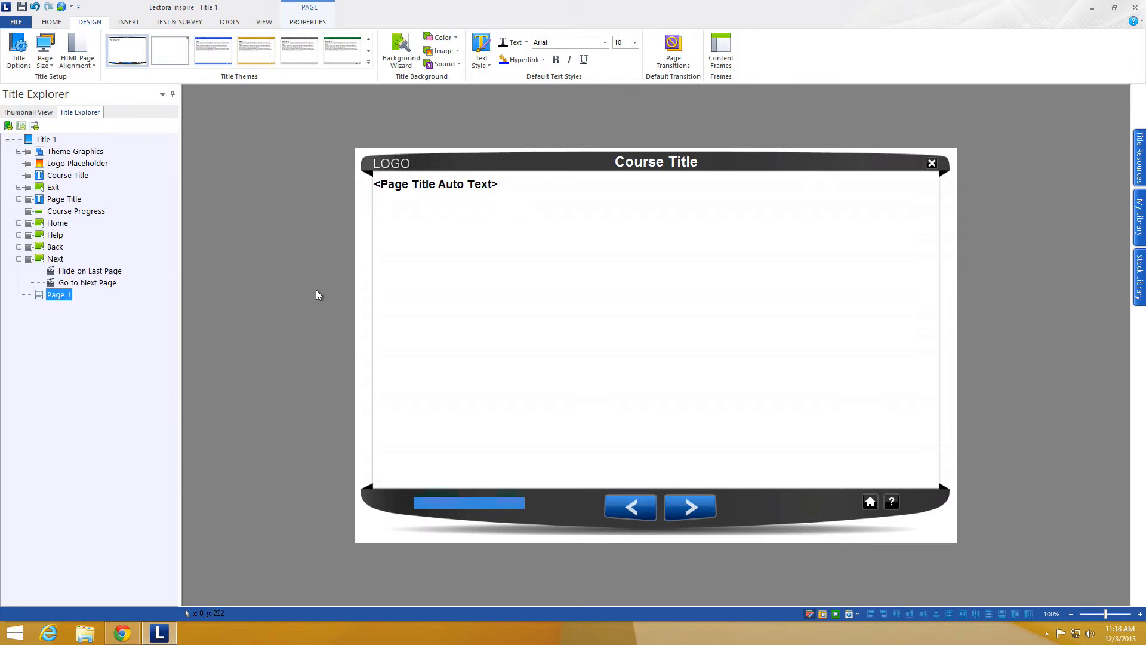
# - Add Page 2 via New Page, return to Page 1 and select the Back navigation button
pyautogui.rightClick(57, 293)
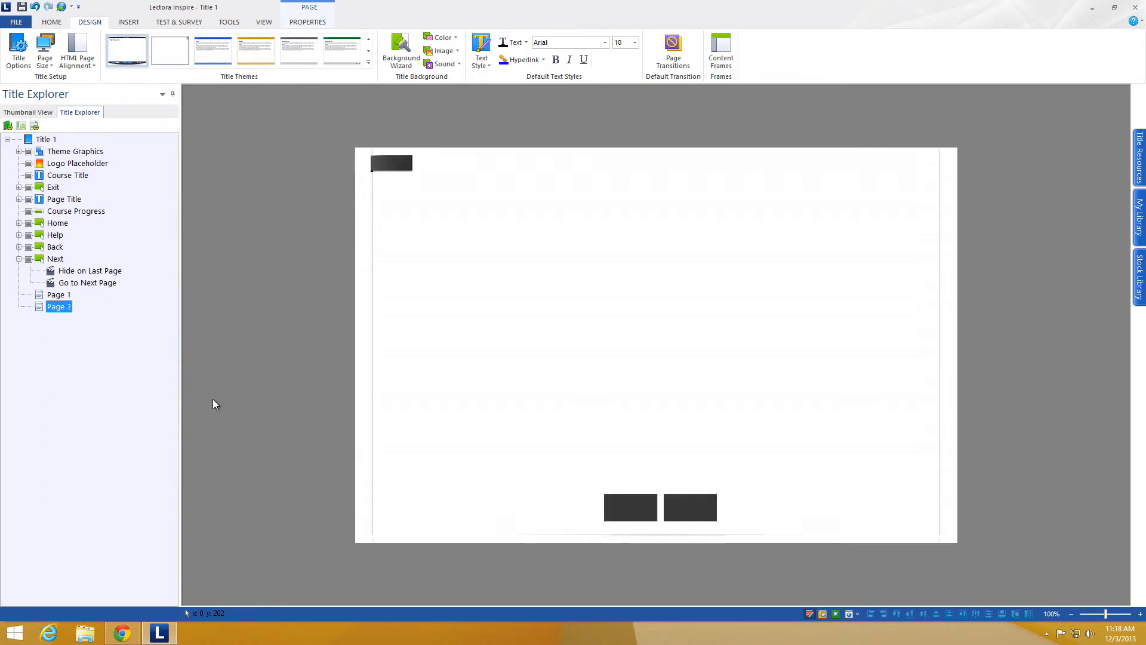
pyautogui.click(58, 293)
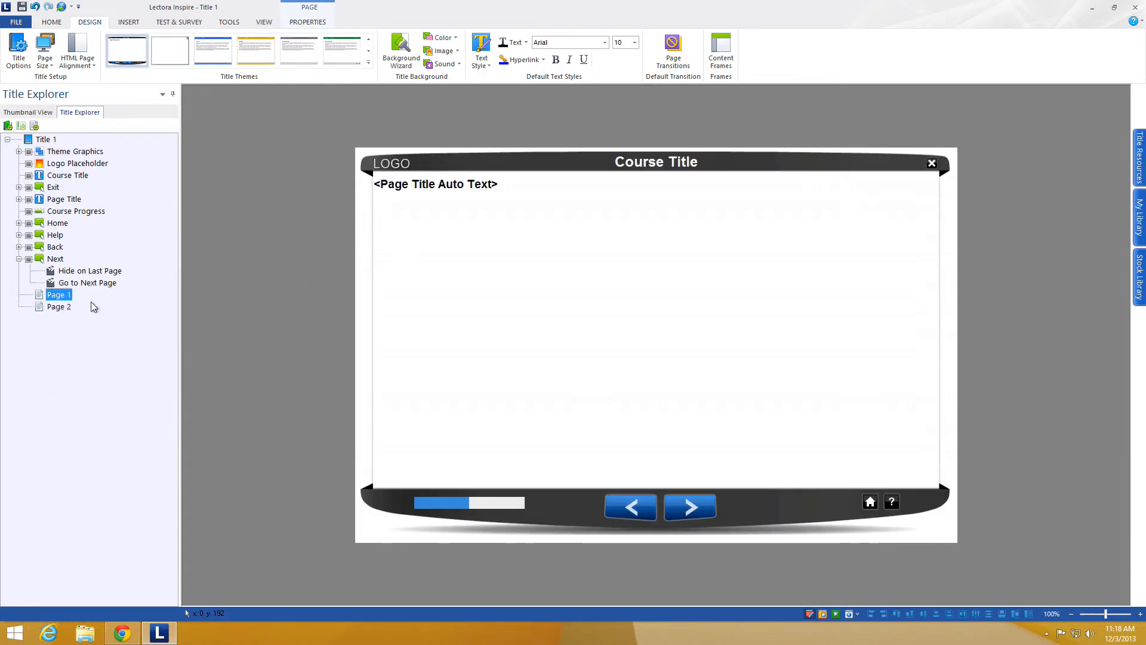
pyautogui.click(469, 502)
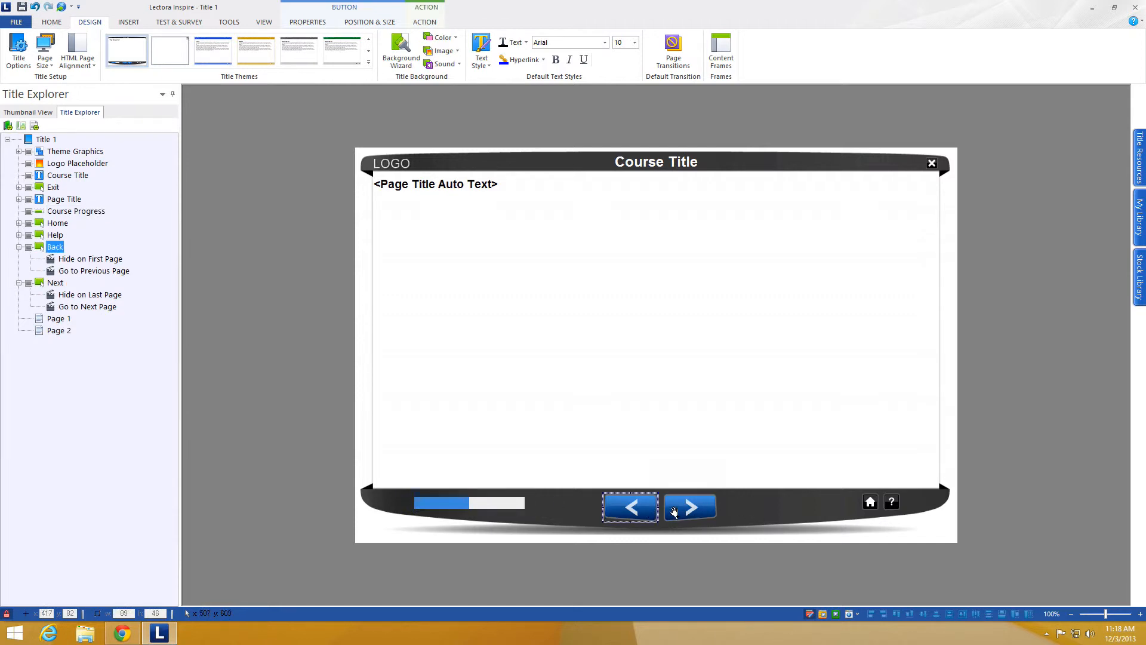
# - View the page in the Phone Portrait layout, then the Tablet Landscape layout via Page Size
pyautogui.click(690, 507)
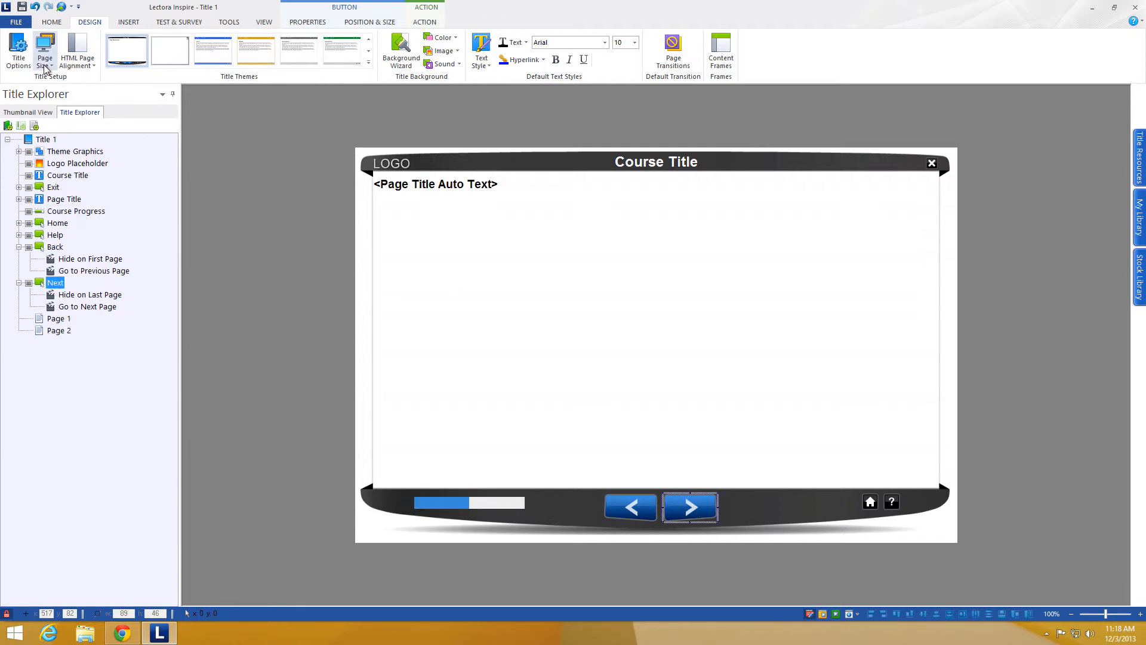
pyautogui.click(46, 46)
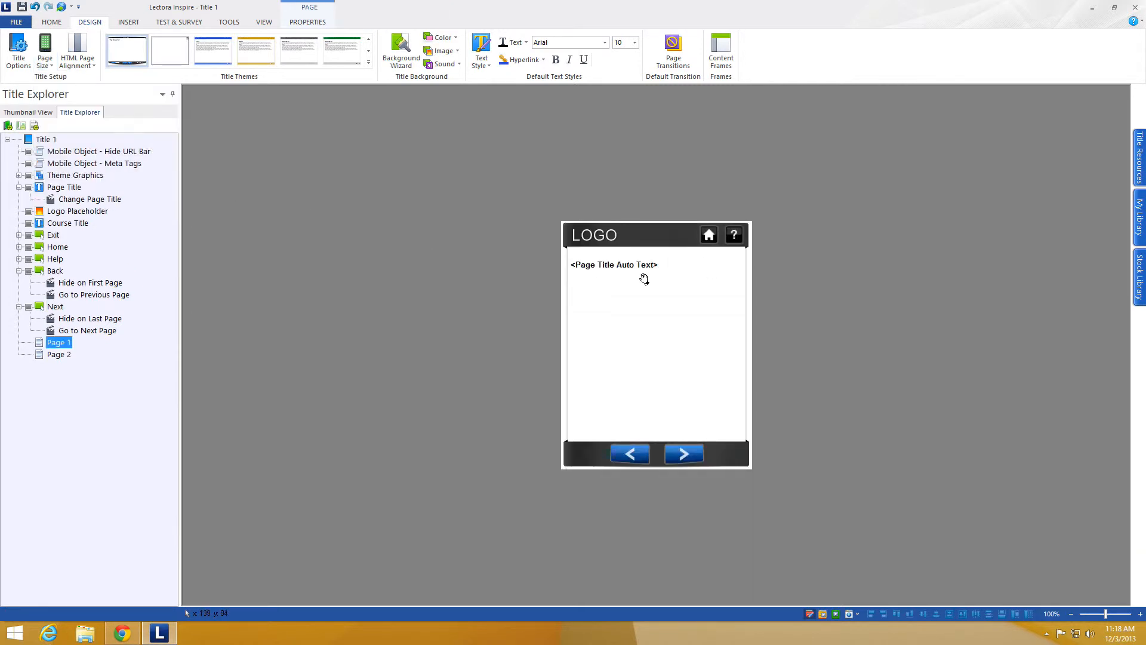
pyautogui.moveTo(335, 238)
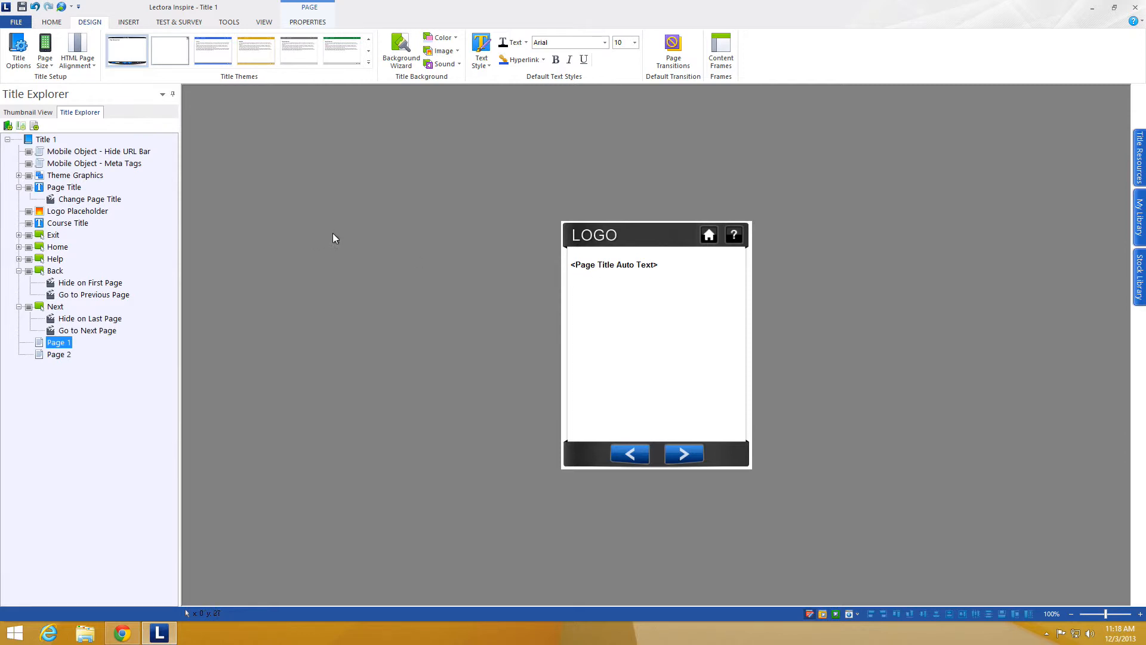
pyautogui.click(45, 48)
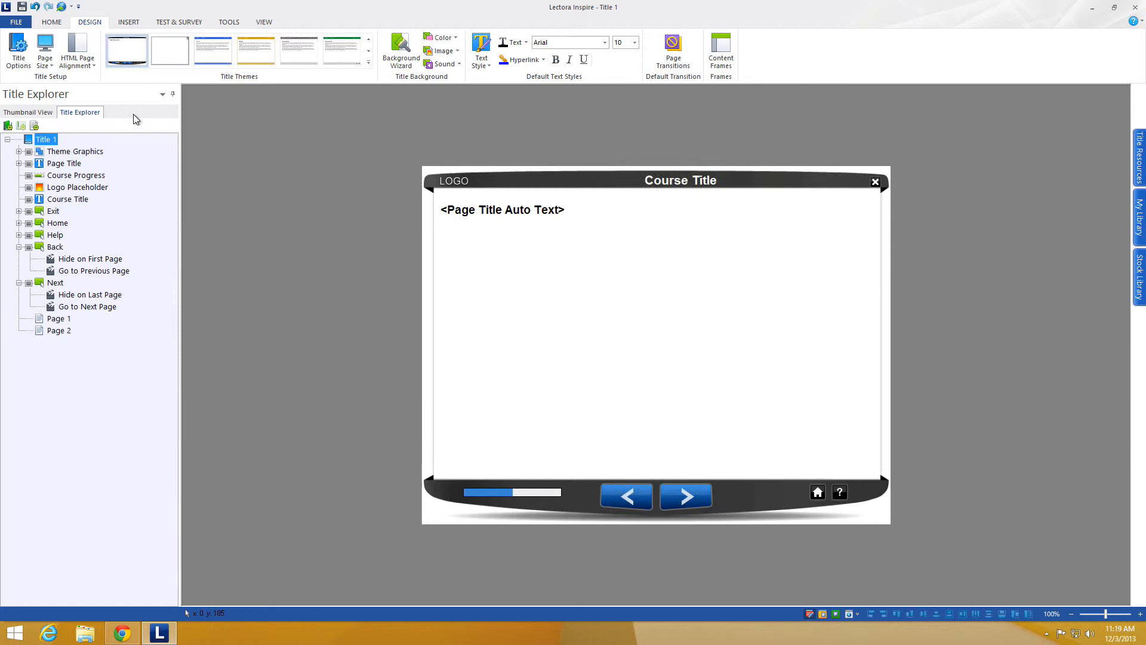
pyautogui.moveTo(650, 244)
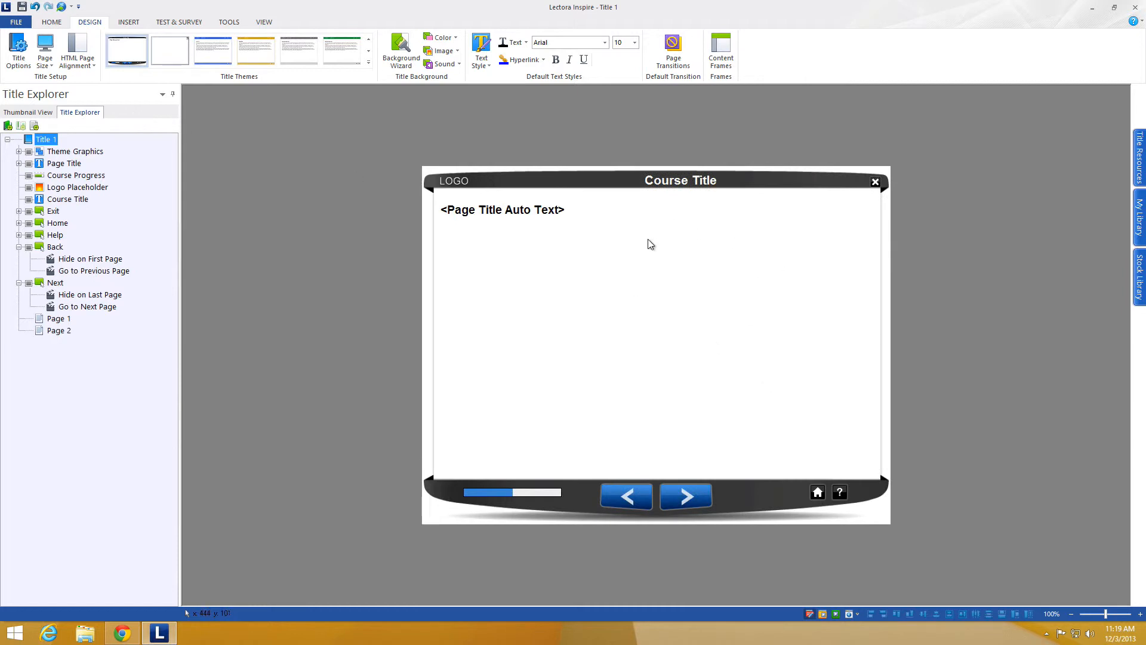
pyautogui.moveTo(688, 376)
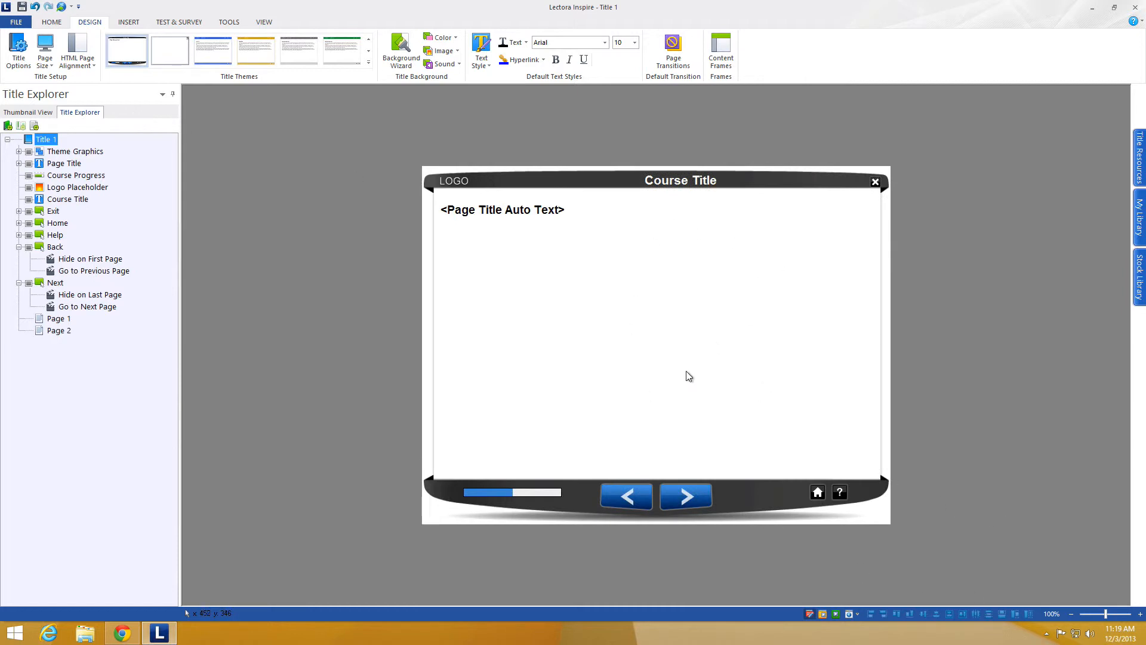
pyautogui.moveTo(222, 159)
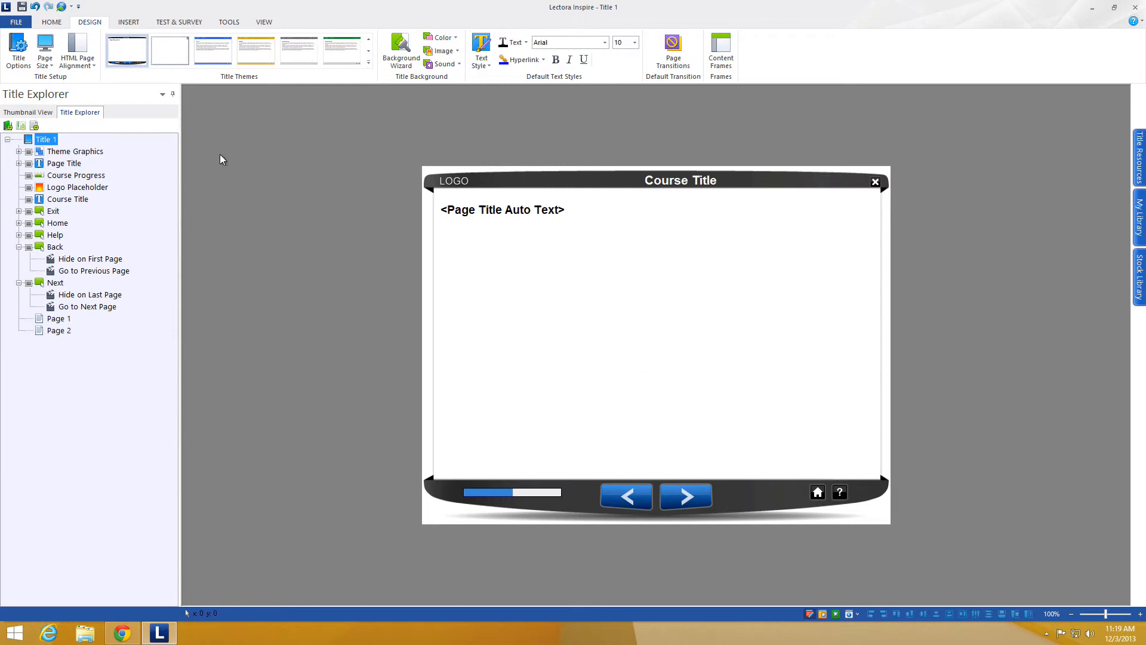
pyautogui.click(501, 209)
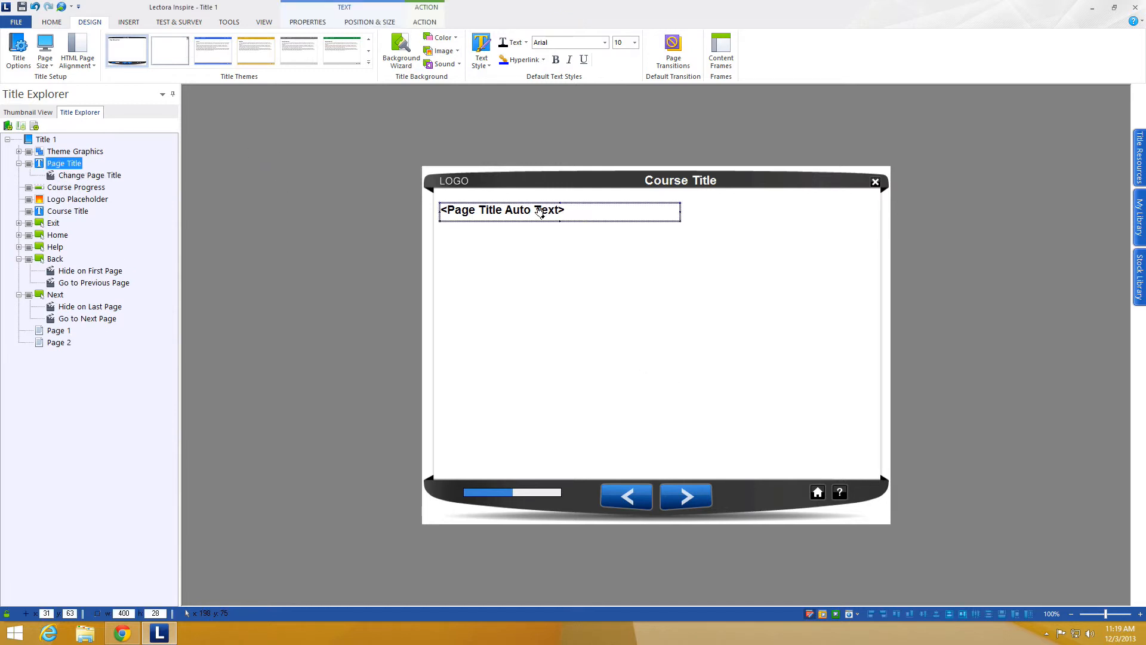
pyautogui.click(681, 180)
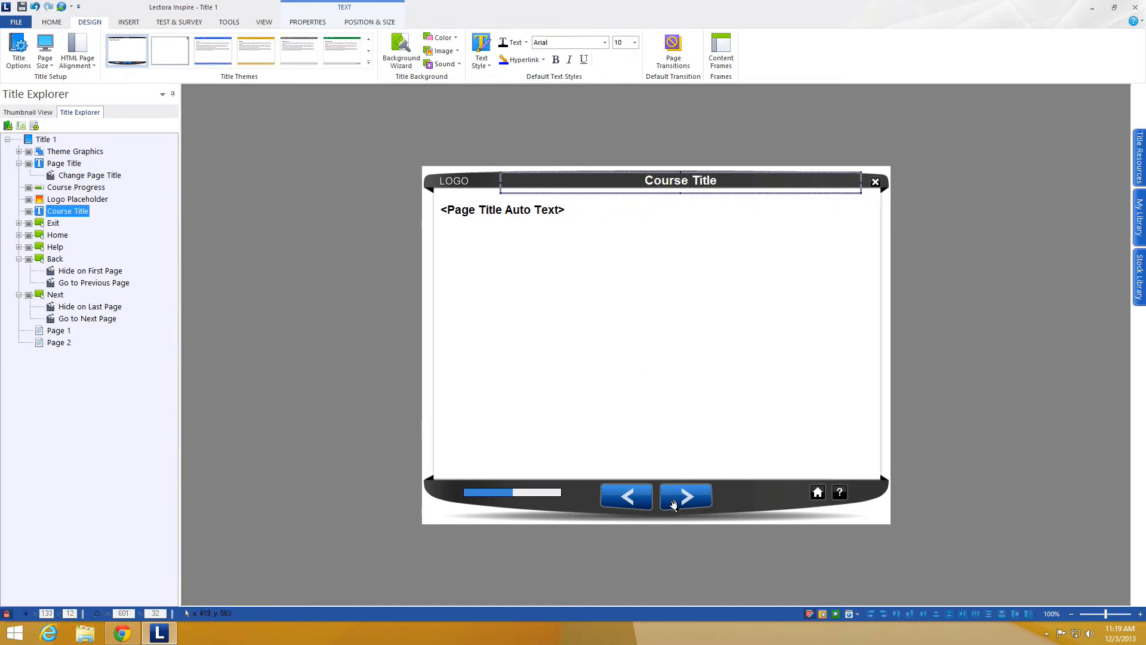
pyautogui.click(686, 496)
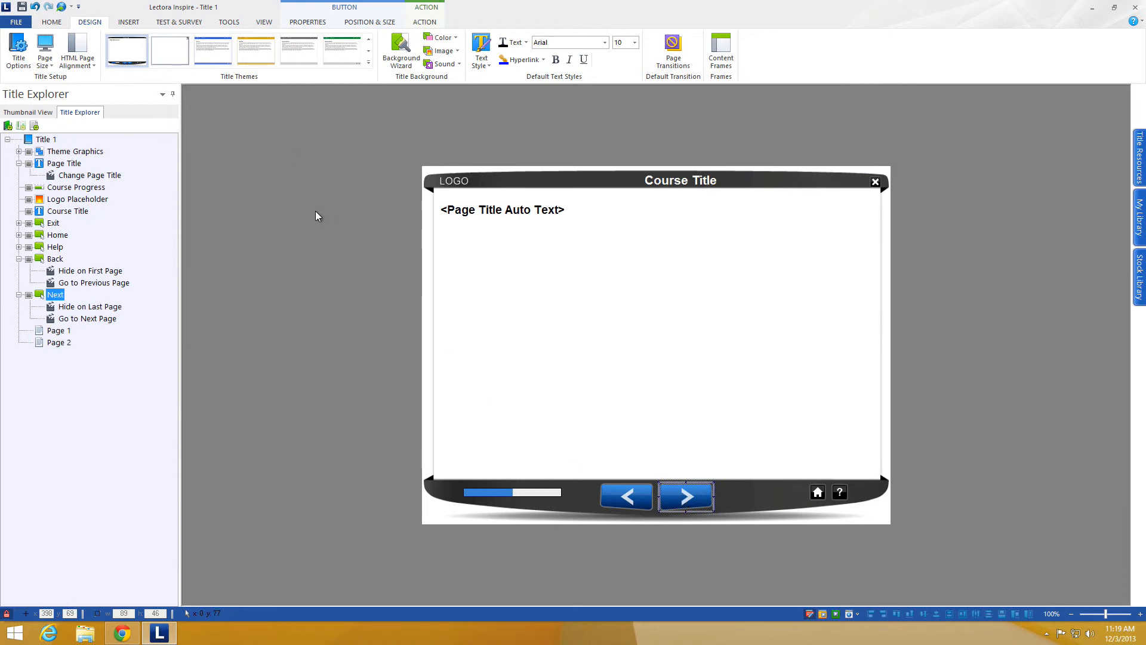
pyautogui.moveTo(103, 309)
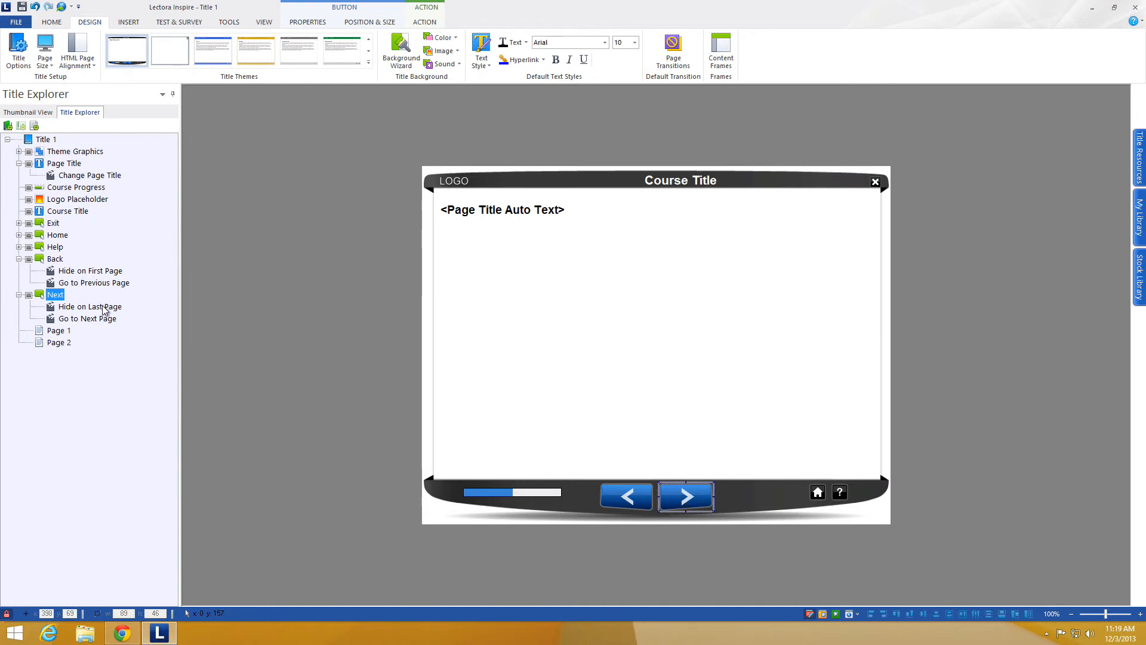
pyautogui.moveTo(463, 296)
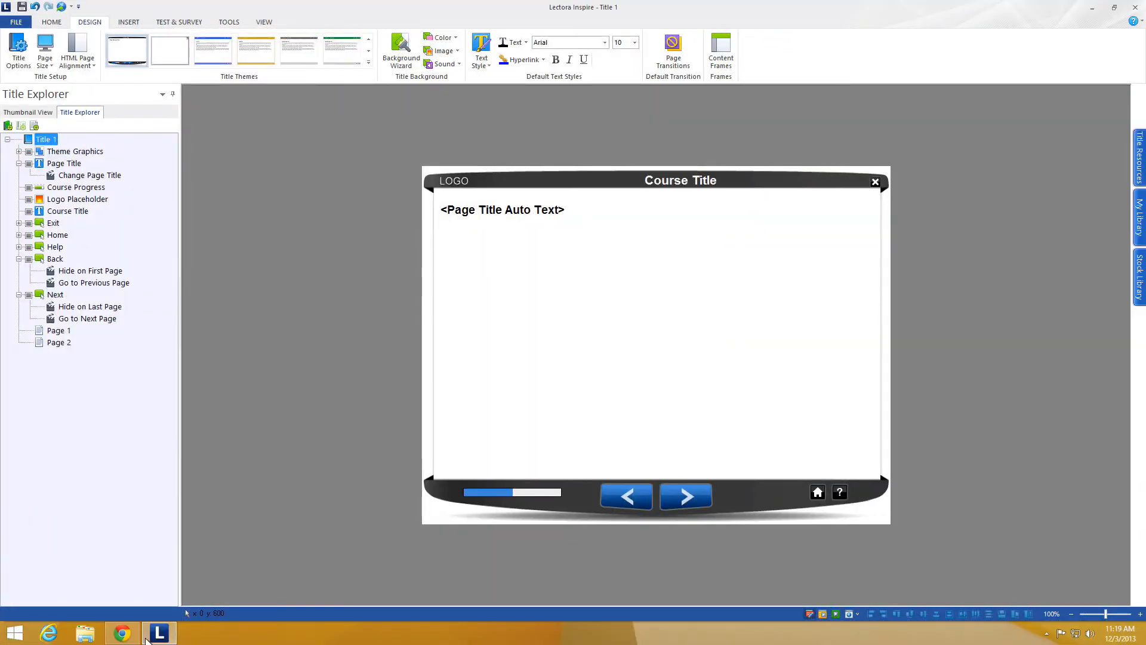
pyautogui.click(122, 632)
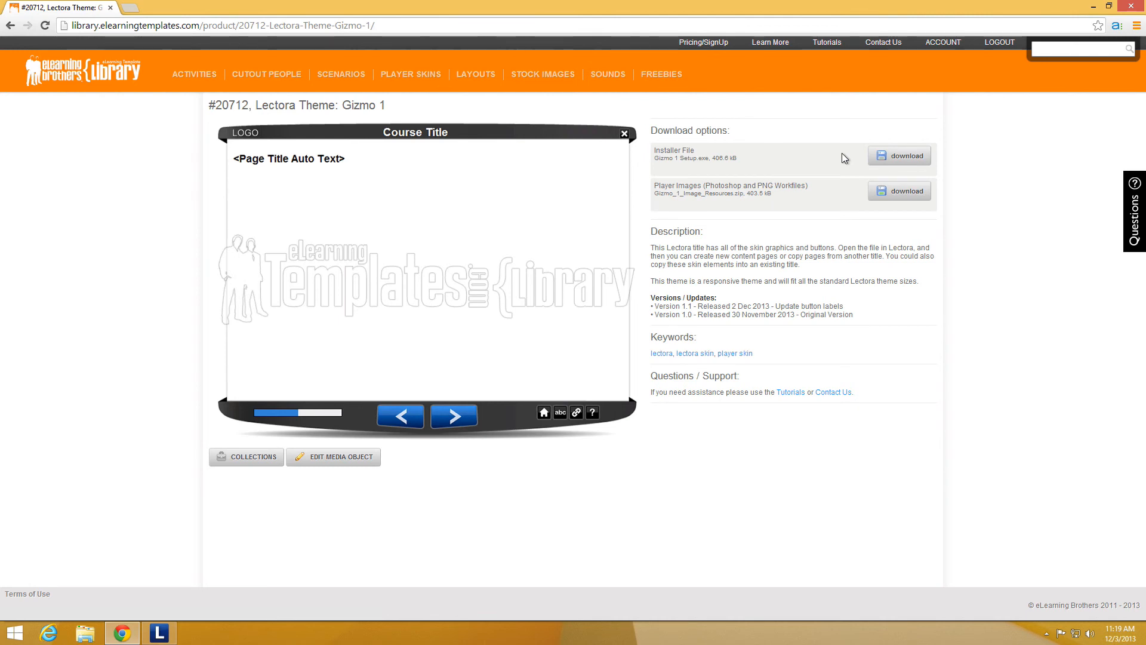
pyautogui.moveTo(762, 182)
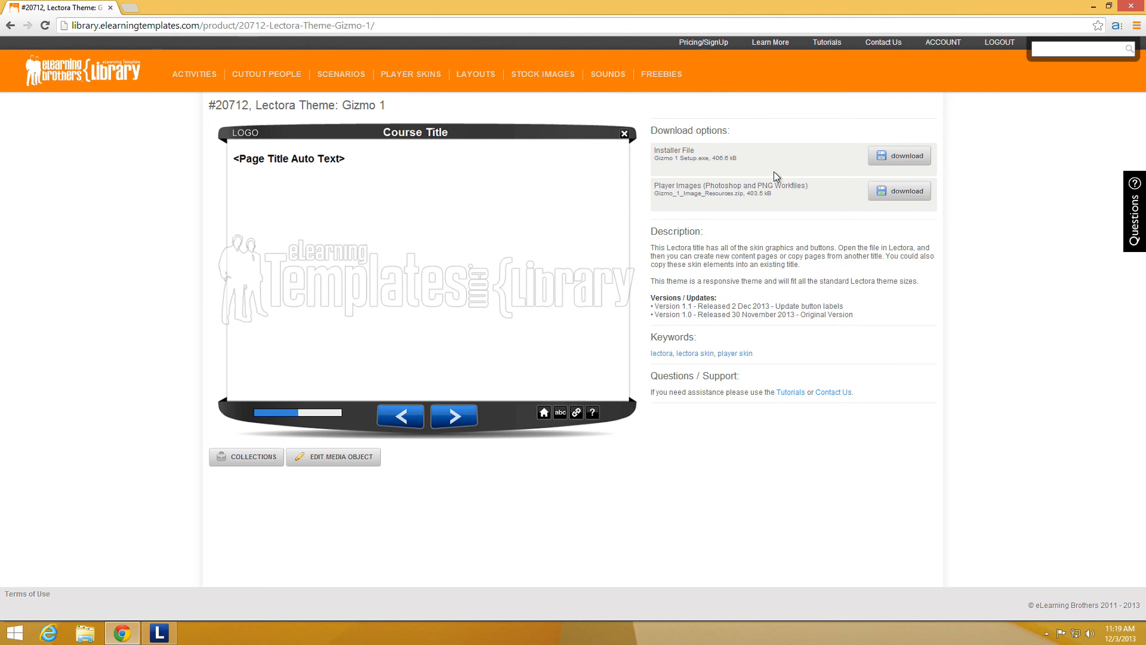